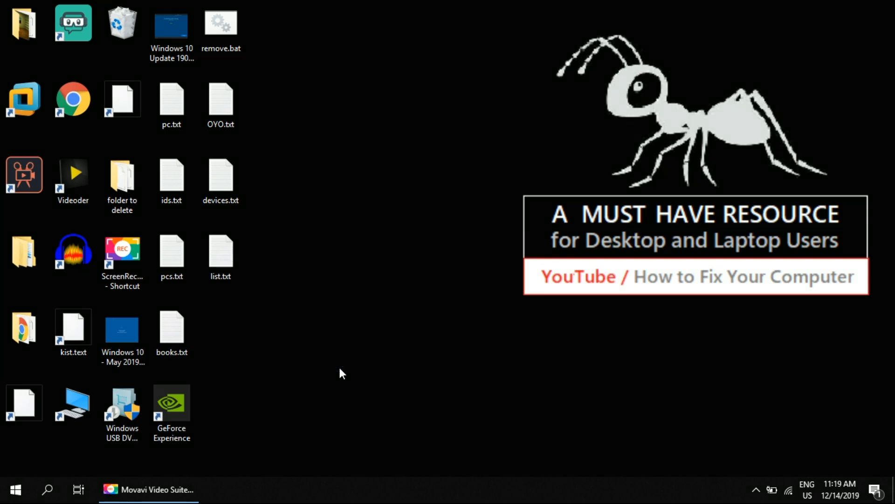
# Open the Windows search panel from the taskbar
pyautogui.click(47, 490)
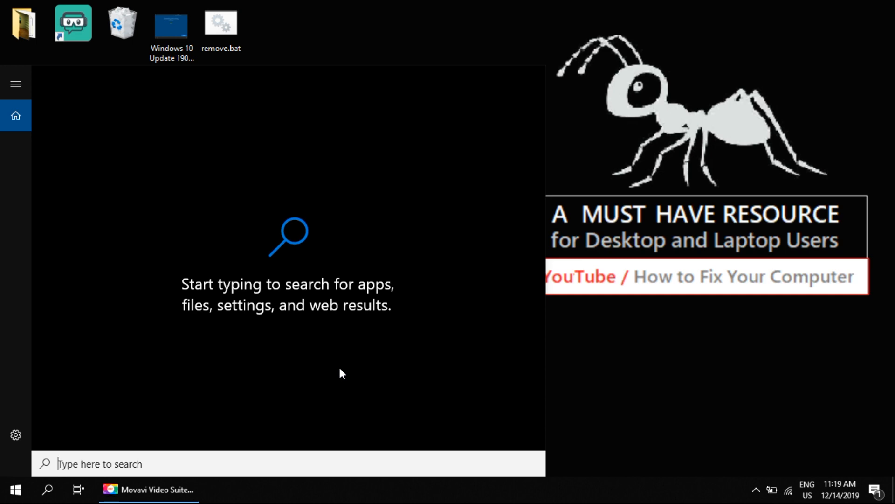
# Search for 'obs' to find Streamlabs OBS
pyautogui.write('obs')
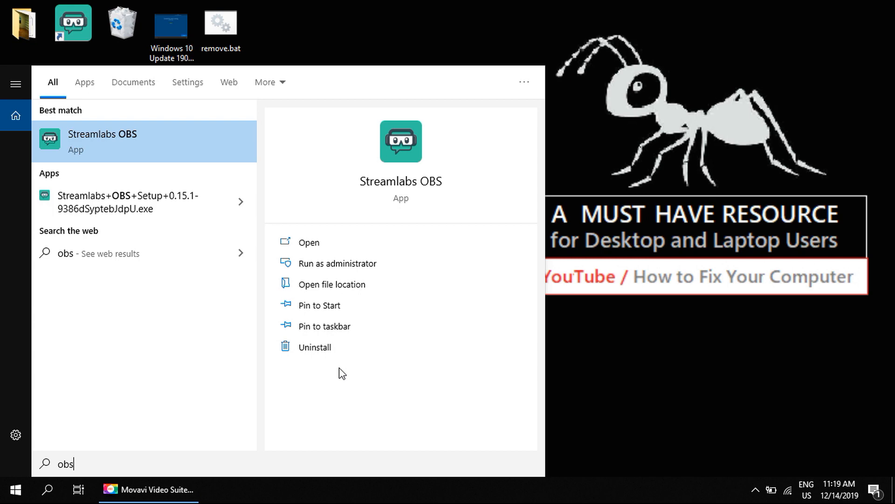
pyautogui.moveTo(103, 151)
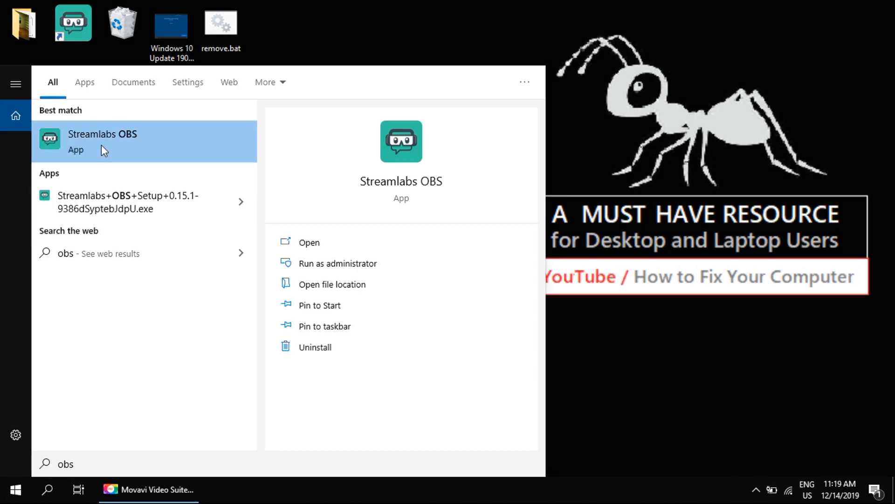
# Follow Streamlabs OBS's file location twice to reach its Program Files install folder
pyautogui.rightClick(102, 141)
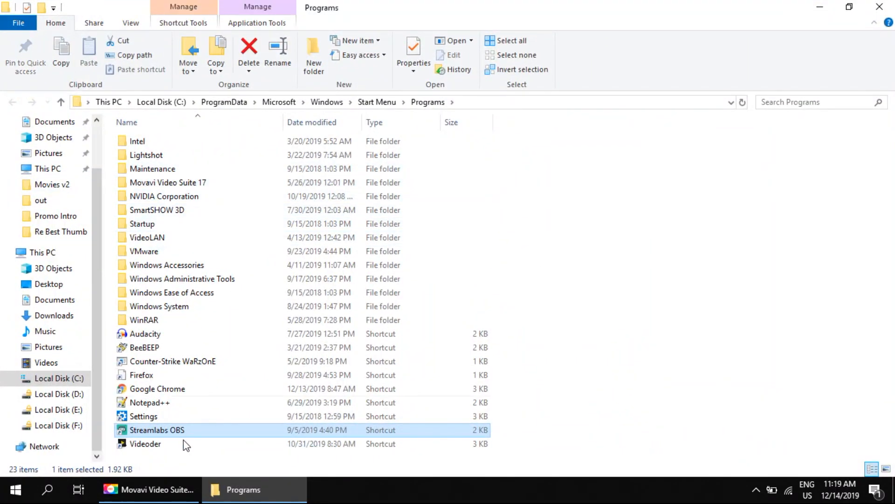
pyautogui.moveTo(156, 434)
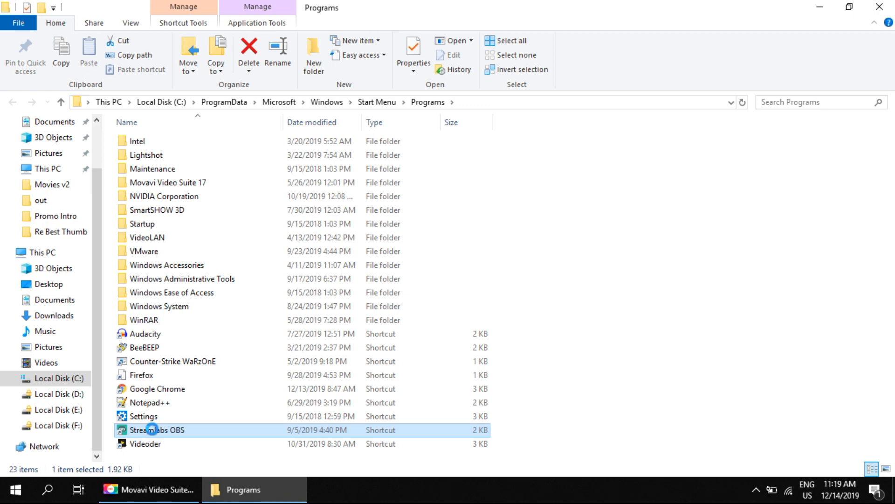
pyautogui.rightClick(157, 429)
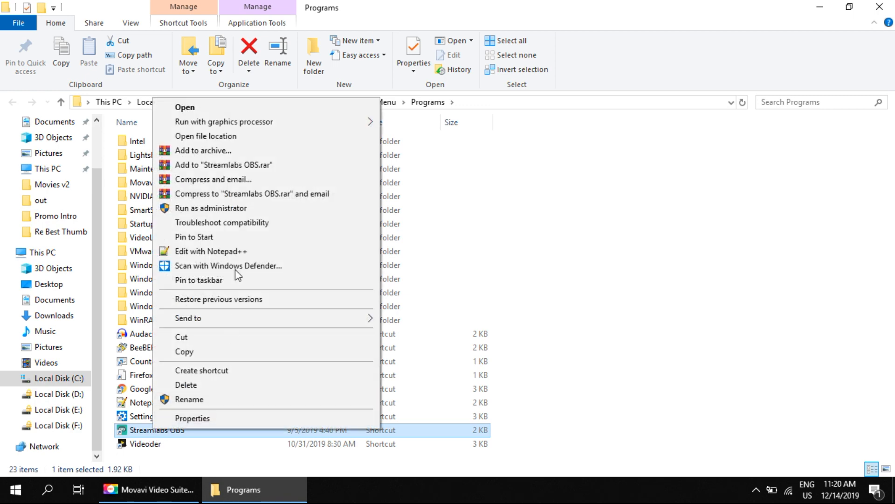
pyautogui.moveTo(206, 136)
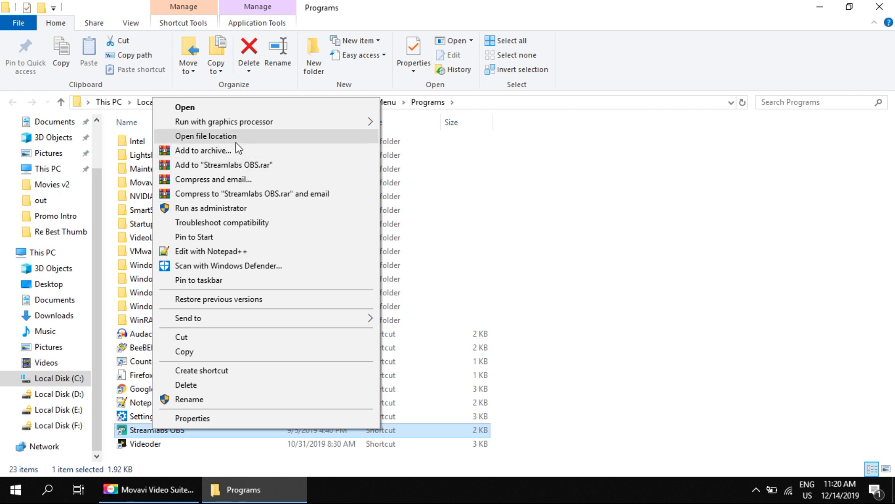
pyautogui.click(206, 136)
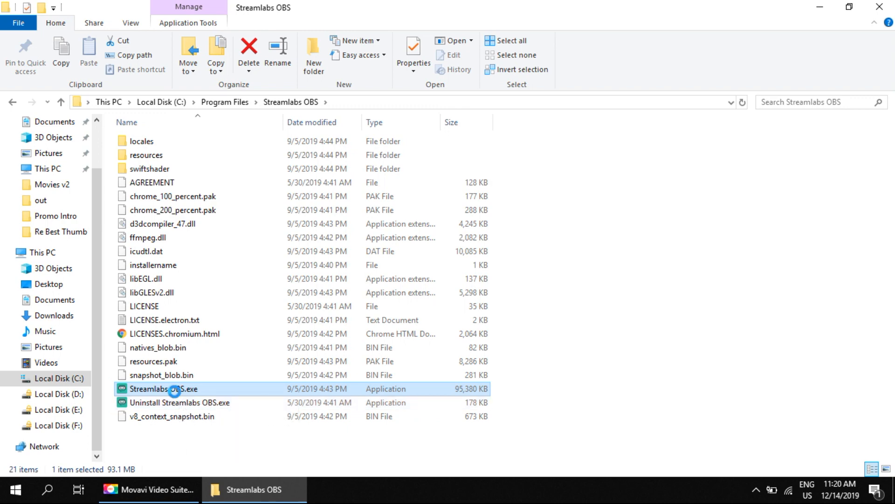
# In Streamlabs OBS.exe properties, enable Windows 7 compatibility mode and run as administrator
pyautogui.rightClick(164, 389)
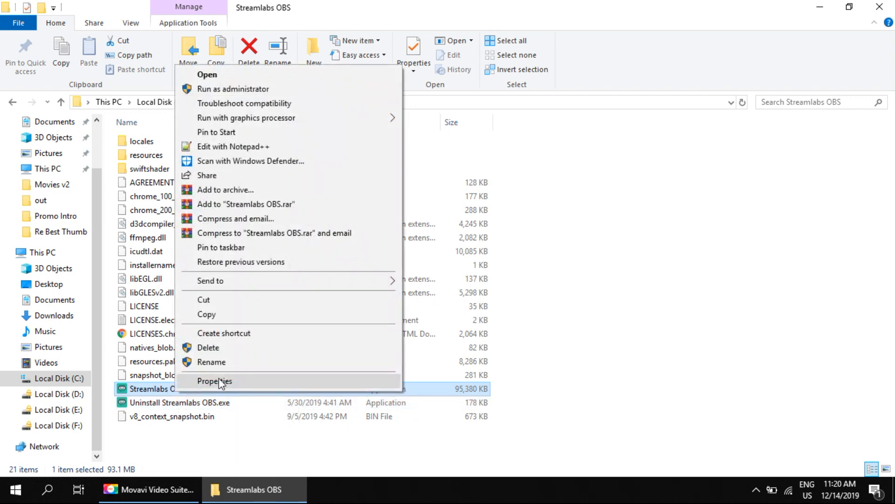
pyautogui.click(214, 380)
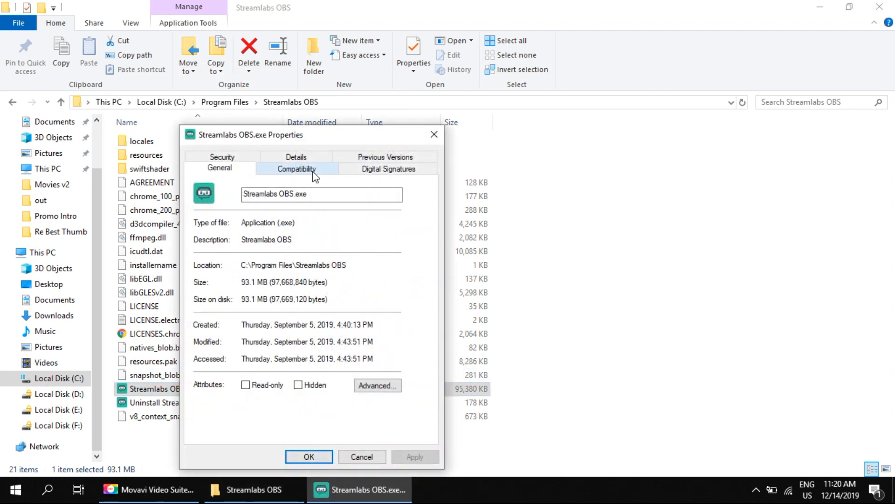
pyautogui.click(295, 168)
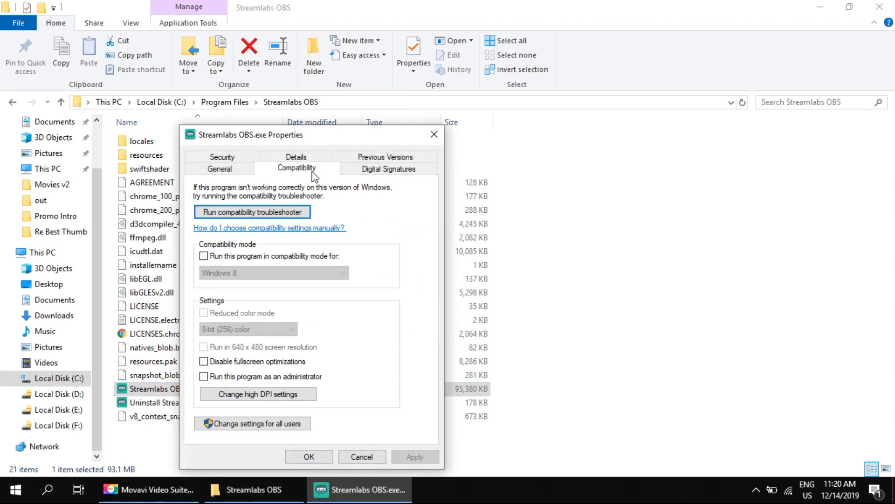
pyautogui.moveTo(287, 259)
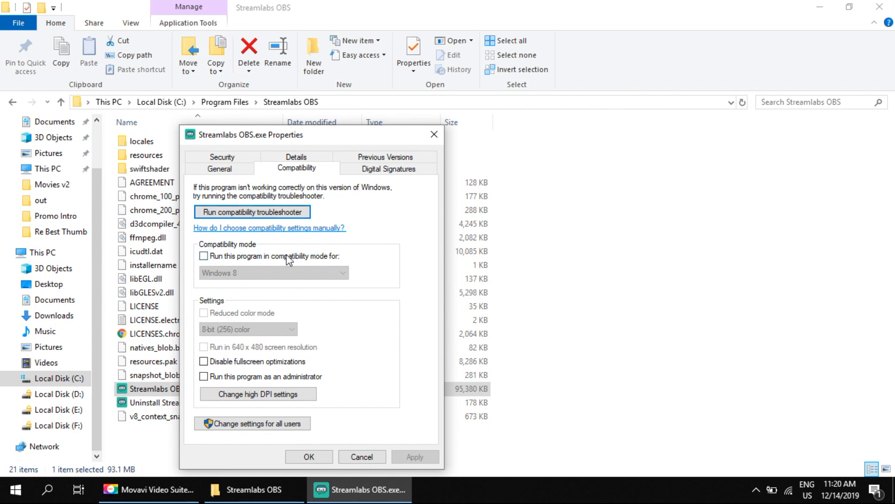
pyautogui.click(203, 256)
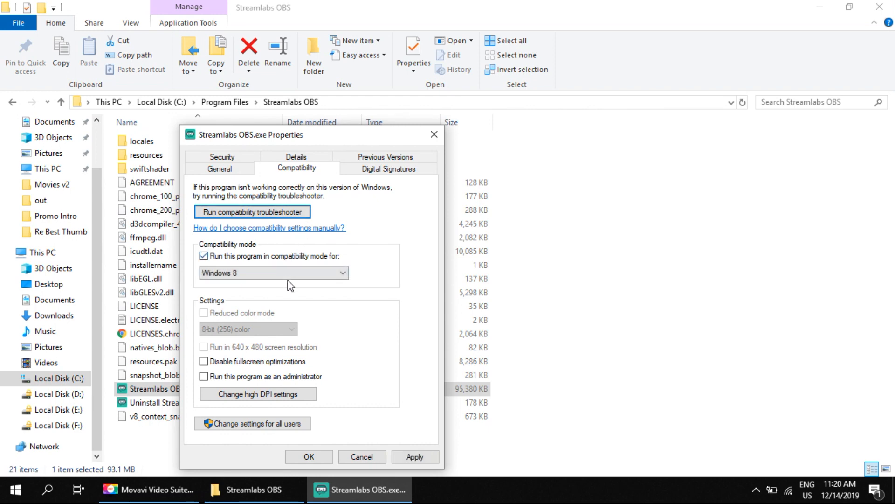
pyautogui.click(273, 273)
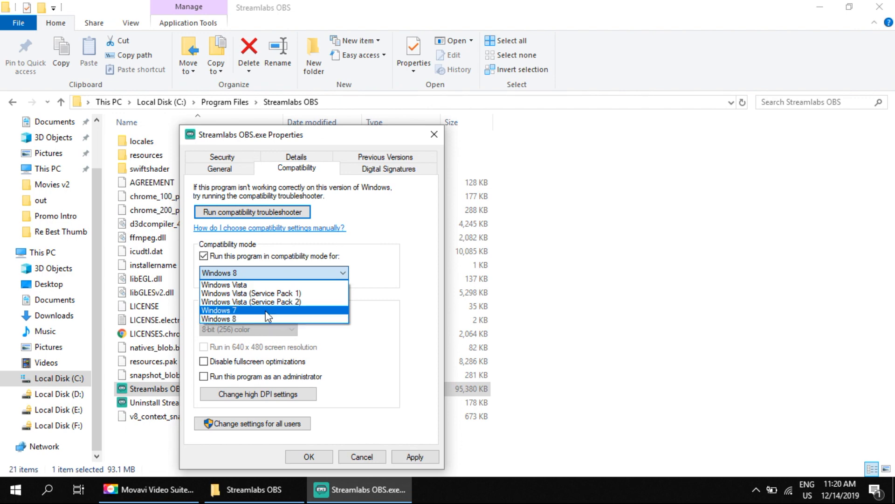
pyautogui.click(219, 310)
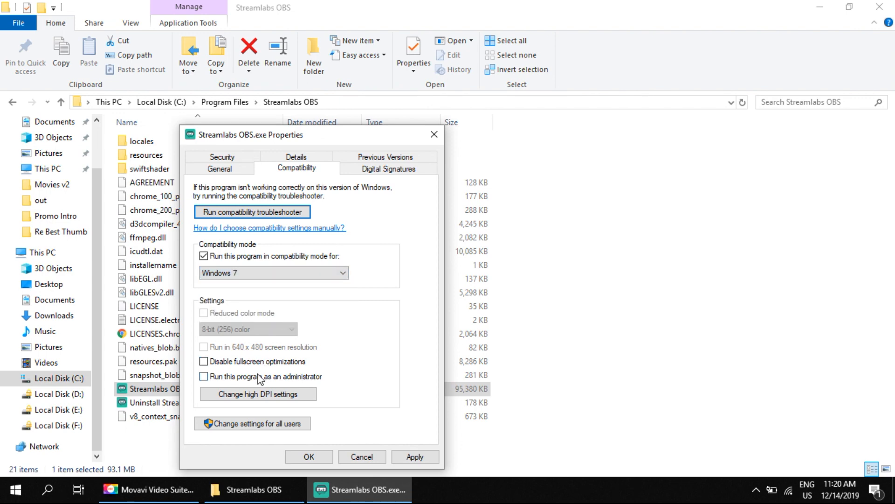
pyautogui.click(204, 377)
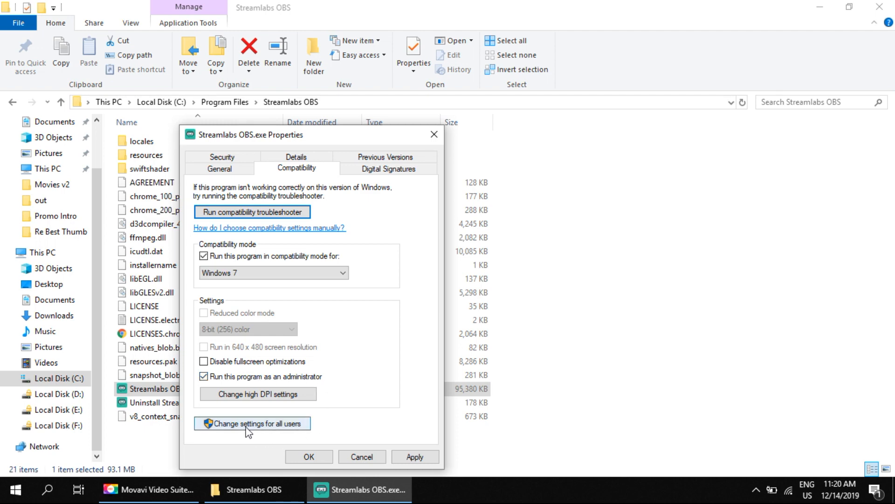
# Enable Windows 7 compatibility and administrator mode for all users, then apply
pyautogui.click(252, 422)
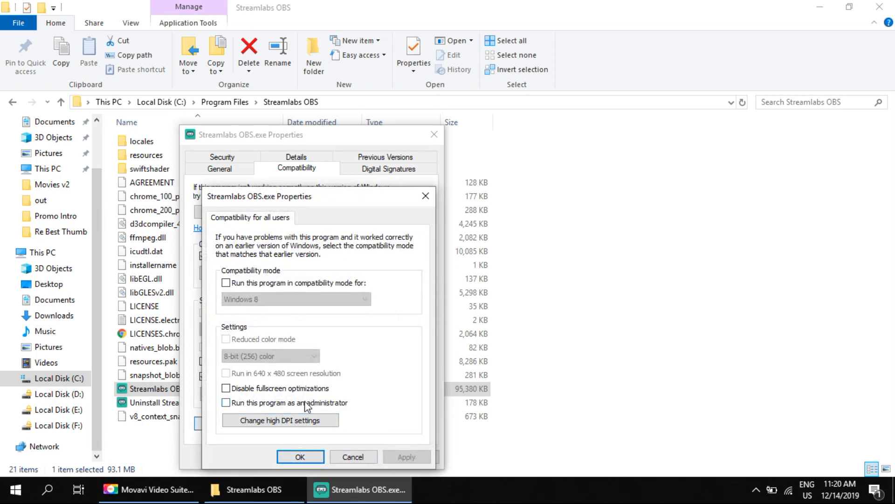
pyautogui.click(227, 402)
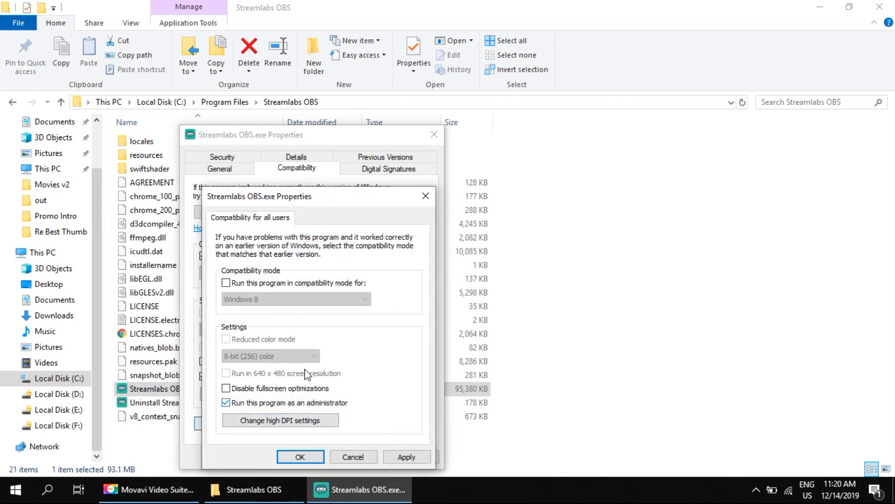
pyautogui.click(227, 282)
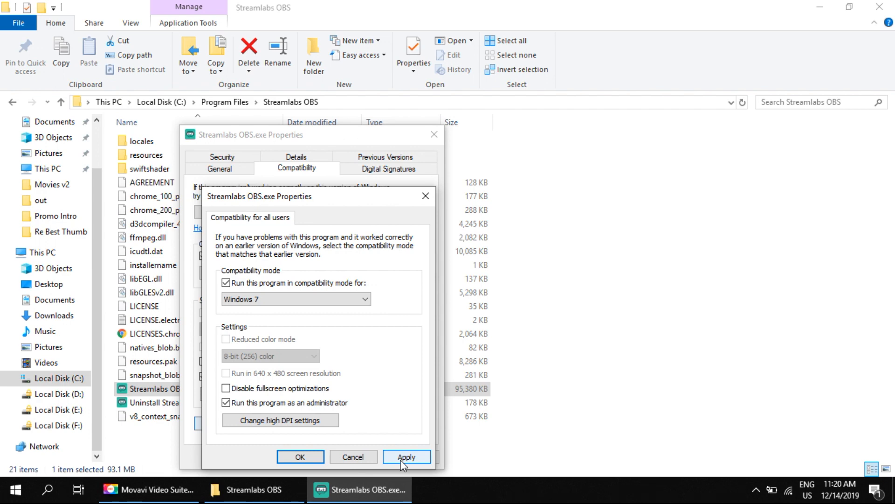
pyautogui.click(406, 456)
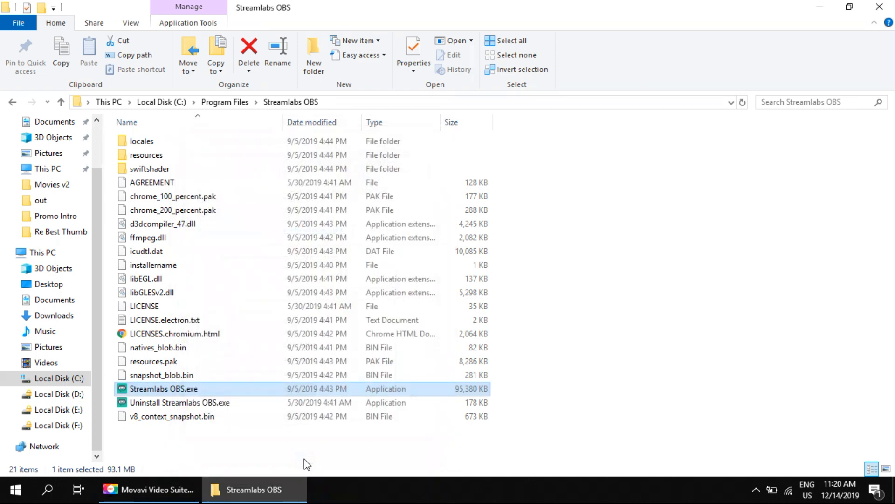
pyautogui.moveTo(280, 460)
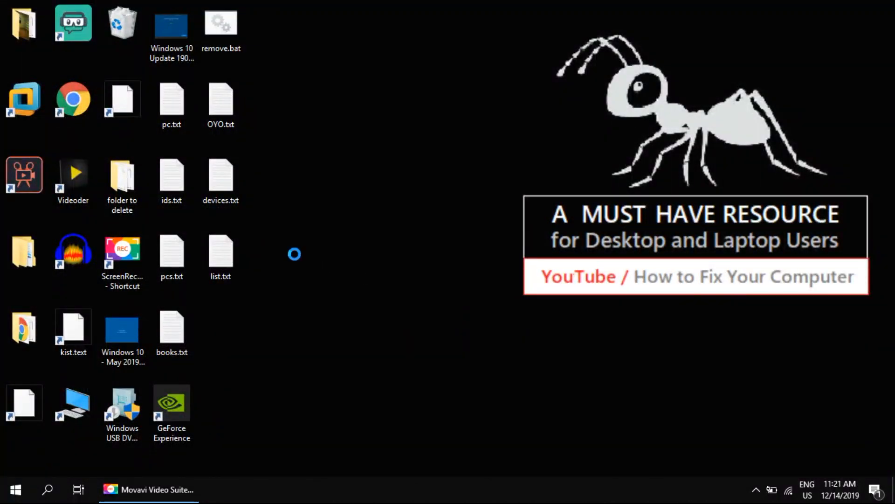
# Bring up the desktop context menu listing NVIDIA Control Panel
pyautogui.rightClick(294, 255)
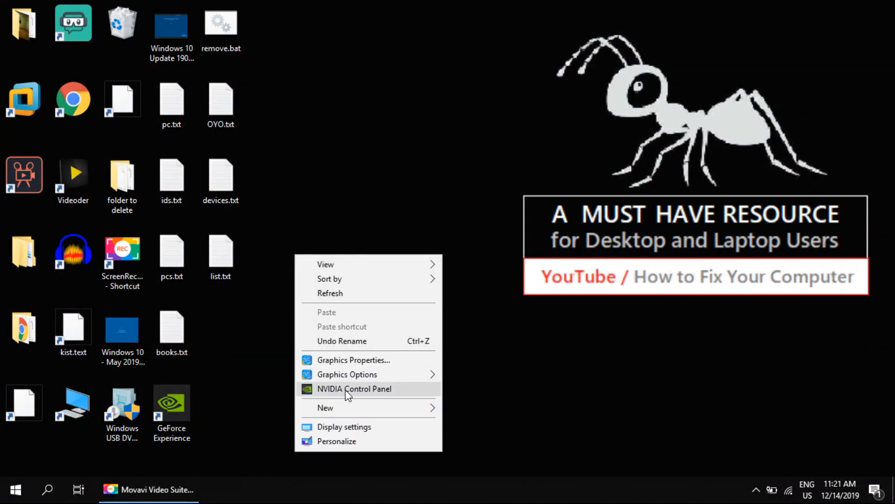
# Launch NVIDIA Control Panel from the desktop context menu
pyautogui.click(348, 395)
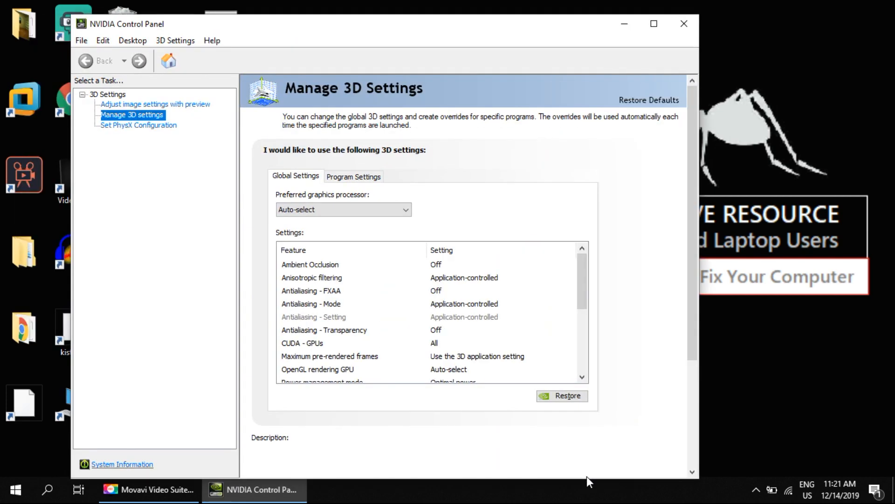
pyautogui.moveTo(622, 129)
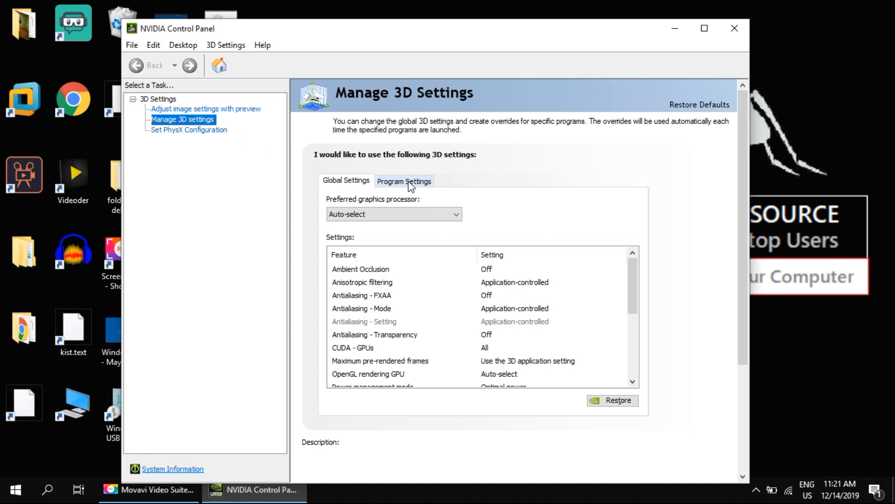
# Switch Manage 3D Settings to the Program Settings tab
pyautogui.click(404, 180)
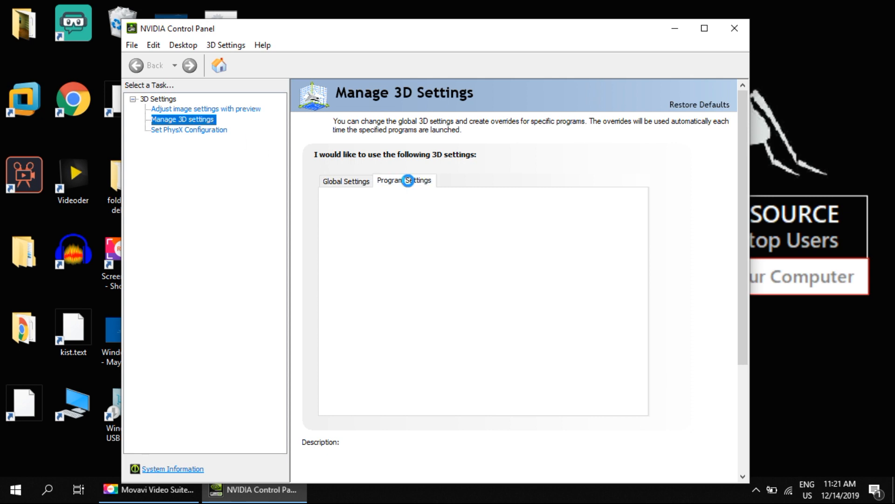
pyautogui.click(403, 180)
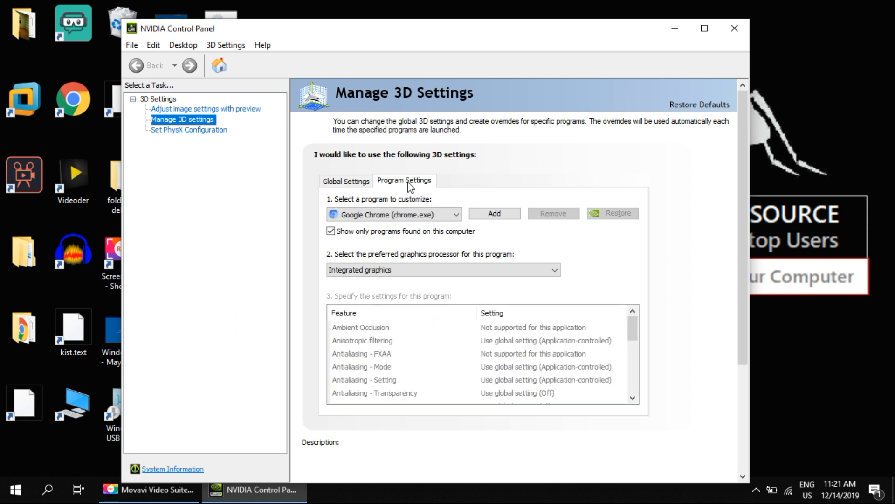
pyautogui.click(392, 214)
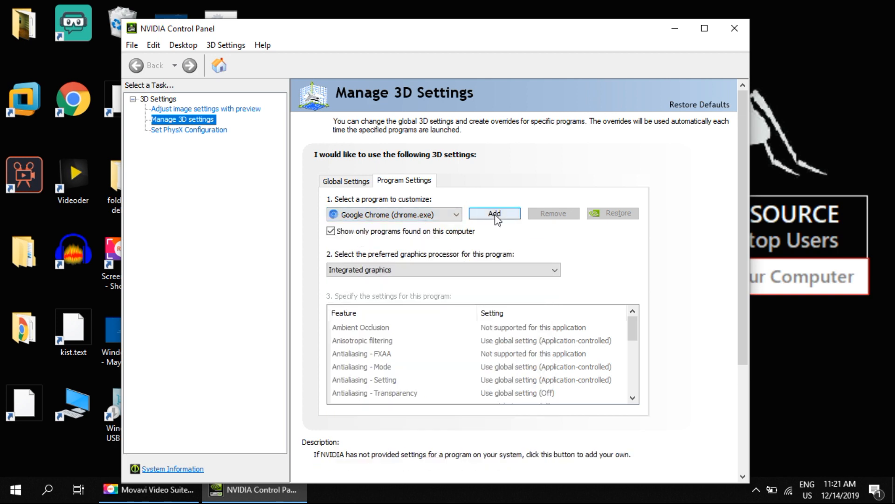
# Add Streamlabs OBS from the program list as a customized program
pyautogui.click(493, 213)
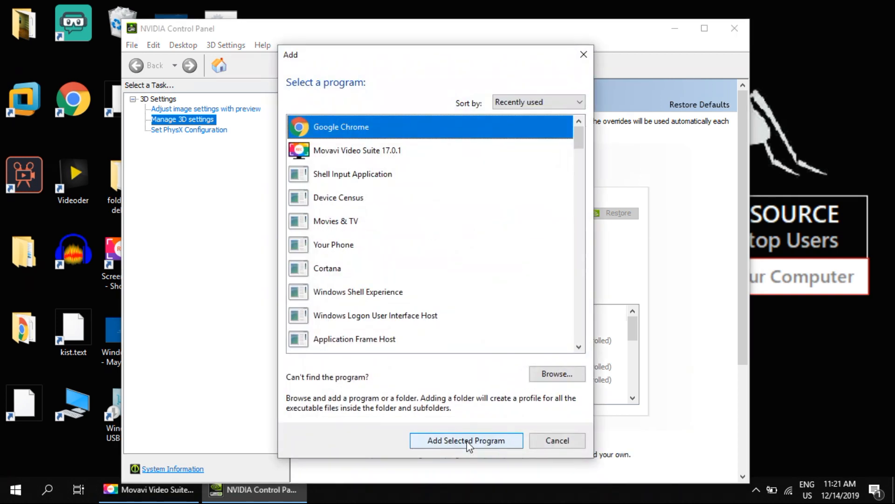
pyautogui.click(338, 197)
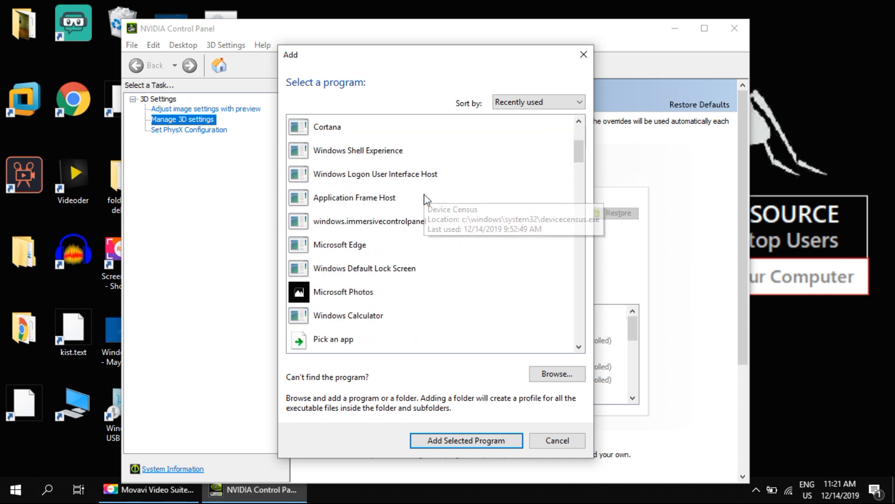
pyautogui.scroll(-3)
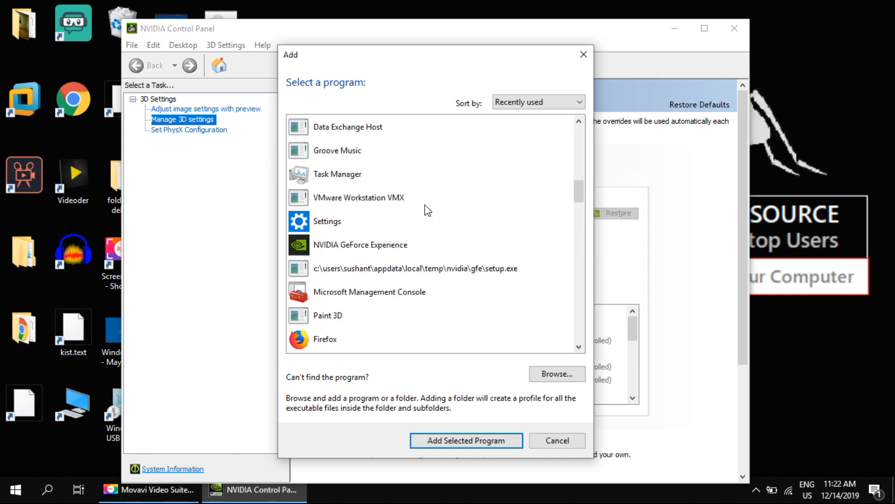
pyautogui.scroll(-3)
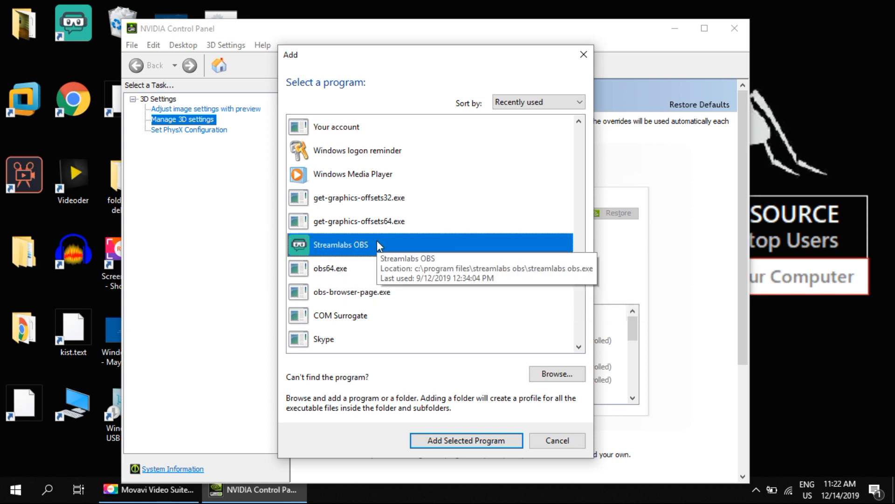
pyautogui.click(330, 268)
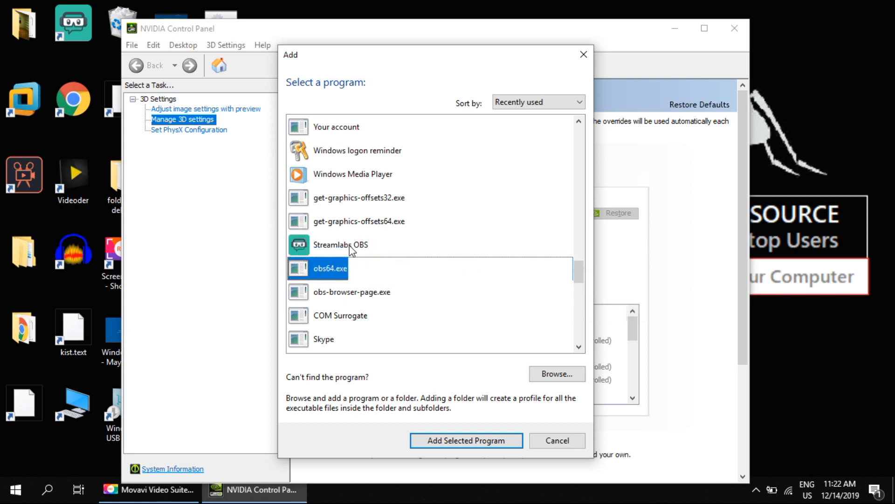
pyautogui.click(340, 244)
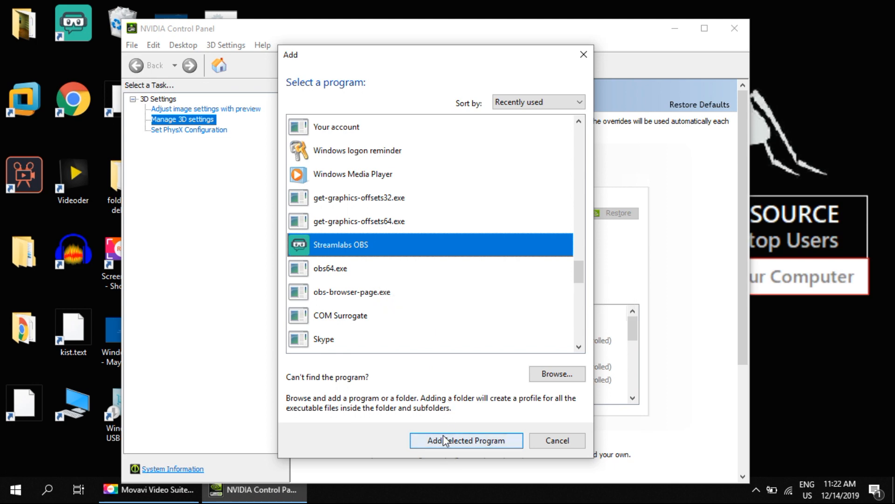
pyautogui.click(465, 440)
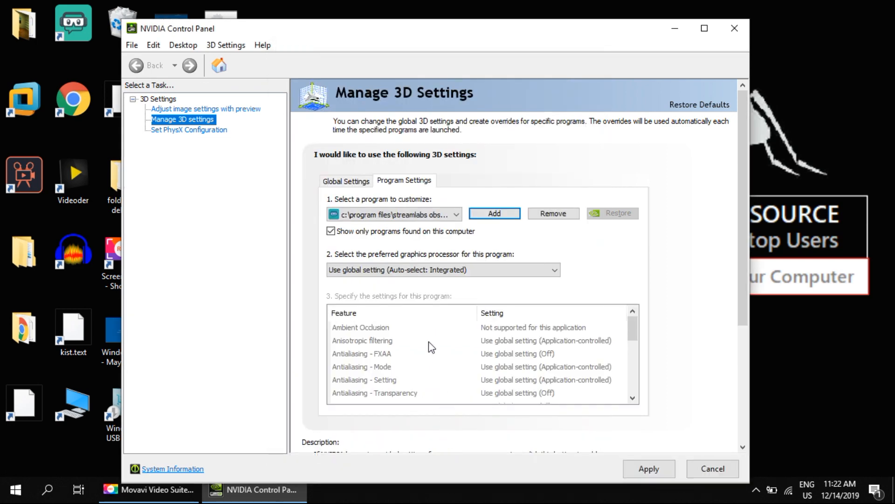
# Set Streamlabs OBS and the added obs64.exe to integrated graphics
pyautogui.click(442, 270)
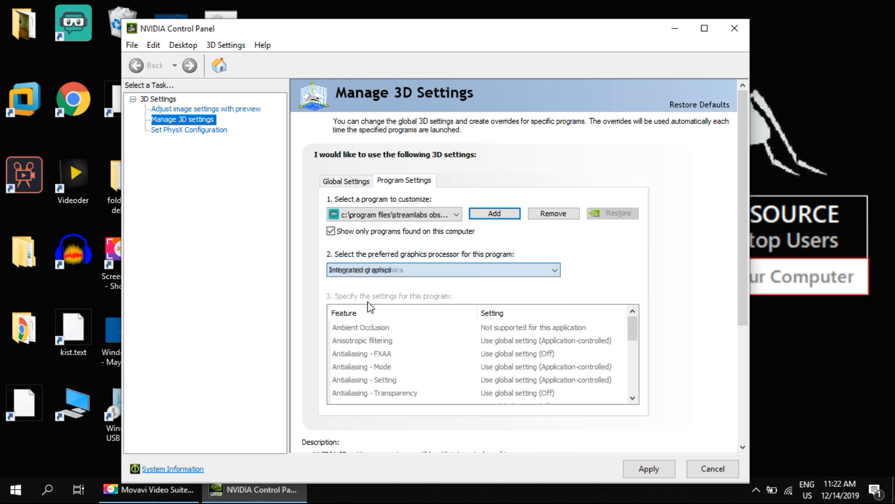
pyautogui.click(493, 213)
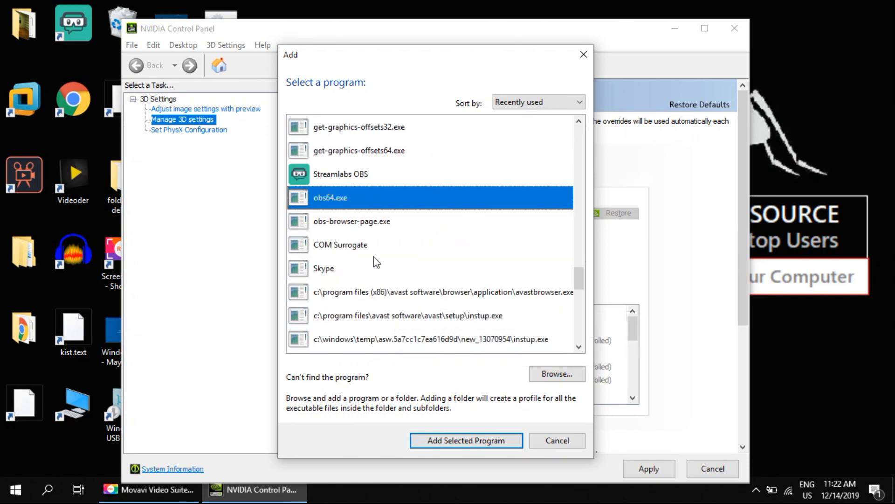
pyautogui.moveTo(465, 440)
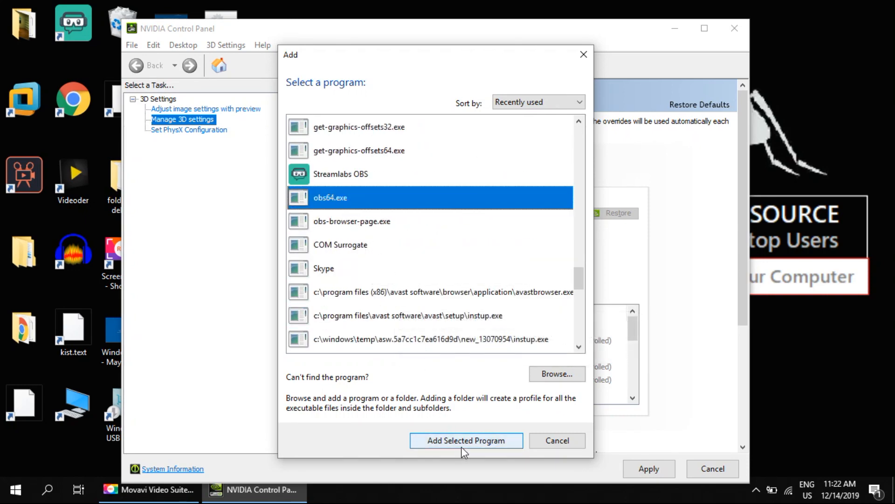
pyautogui.click(465, 441)
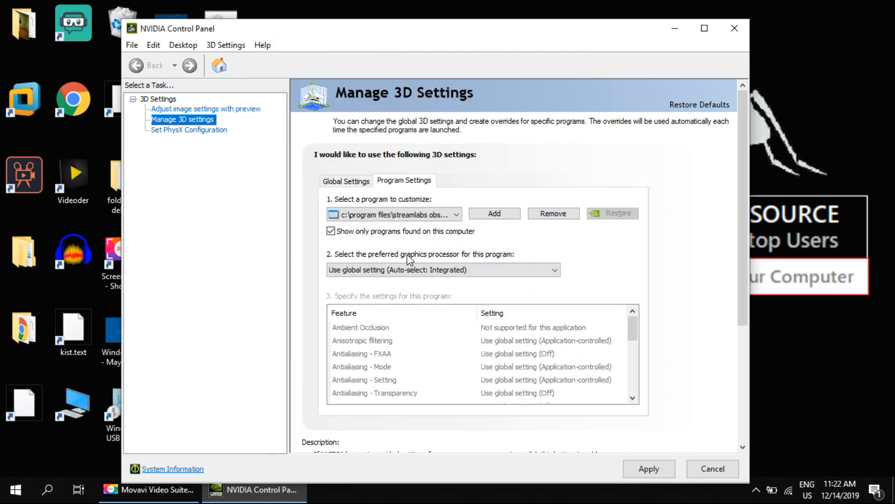
pyautogui.click(443, 269)
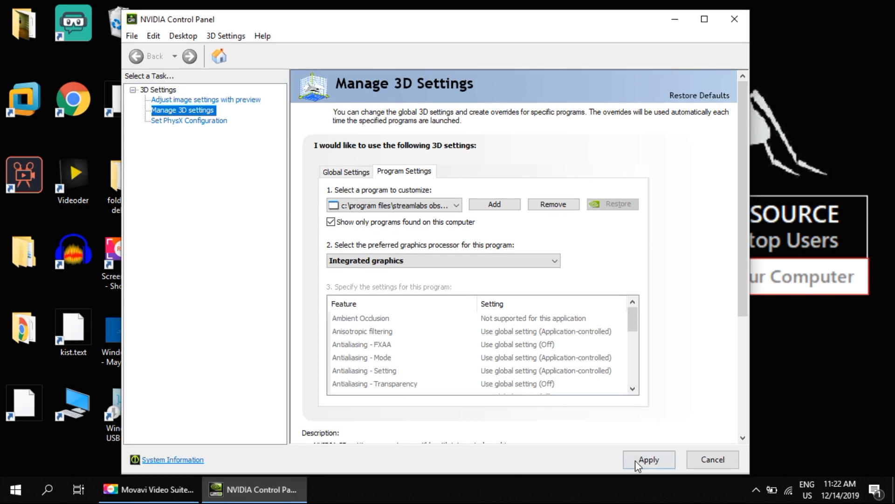
# Apply the graphics settings, check Streamlabs OBS's setting, and close NVIDIA Control Panel
pyautogui.click(649, 459)
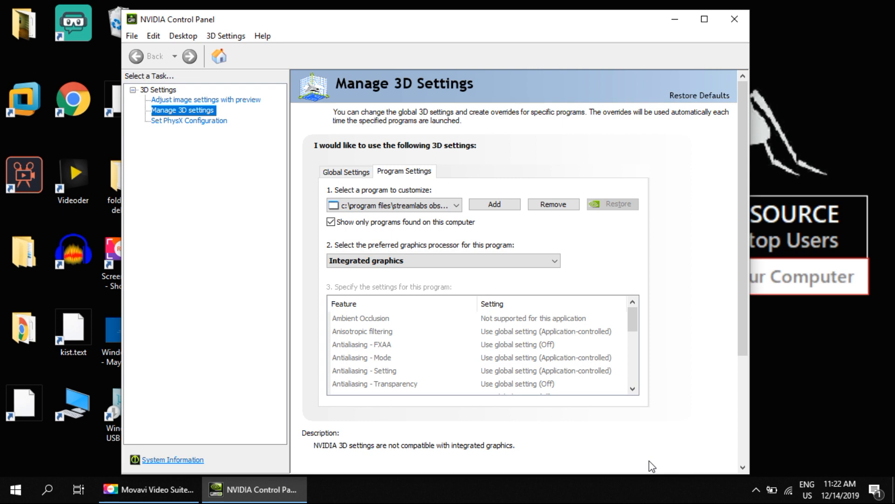
pyautogui.moveTo(444, 252)
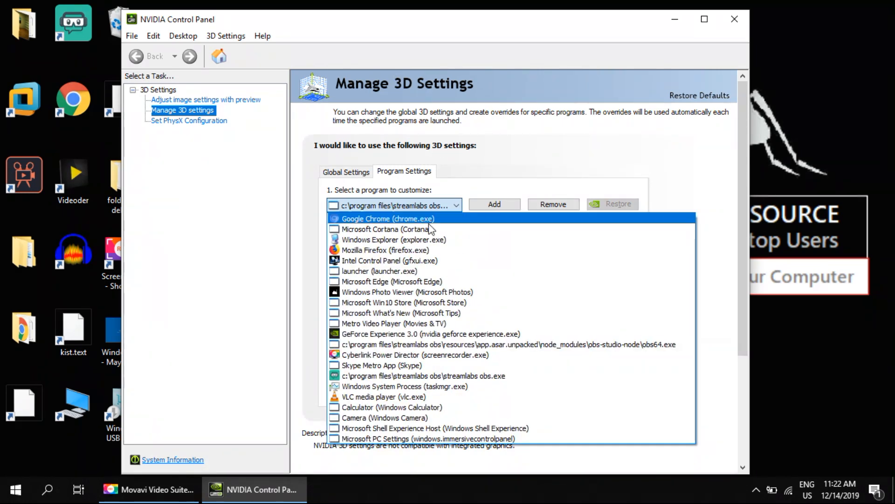
pyautogui.click(394, 205)
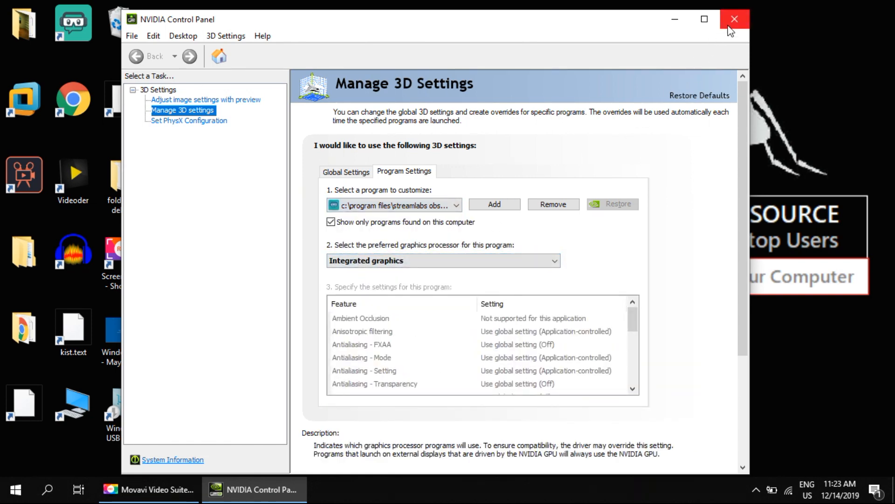
pyautogui.click(735, 19)
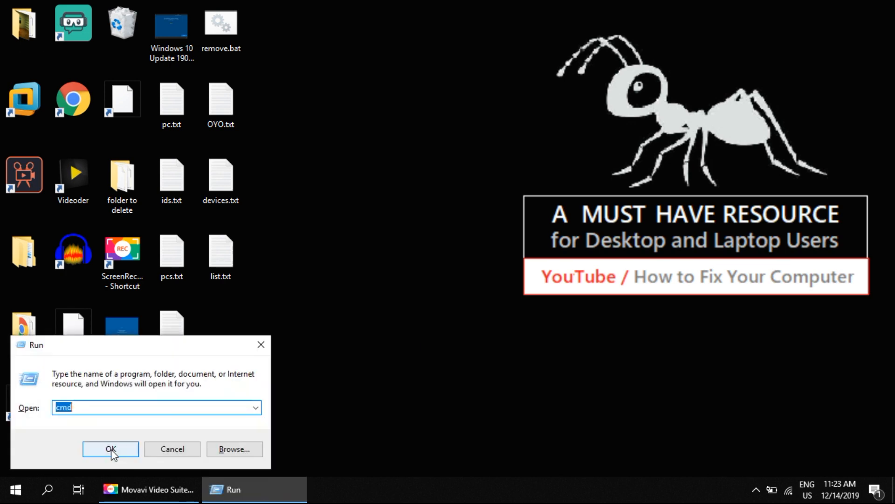
# Run 'gpupdate /force' in Command Prompt, then close the window once both policy updates succeed
pyautogui.click(154, 407)
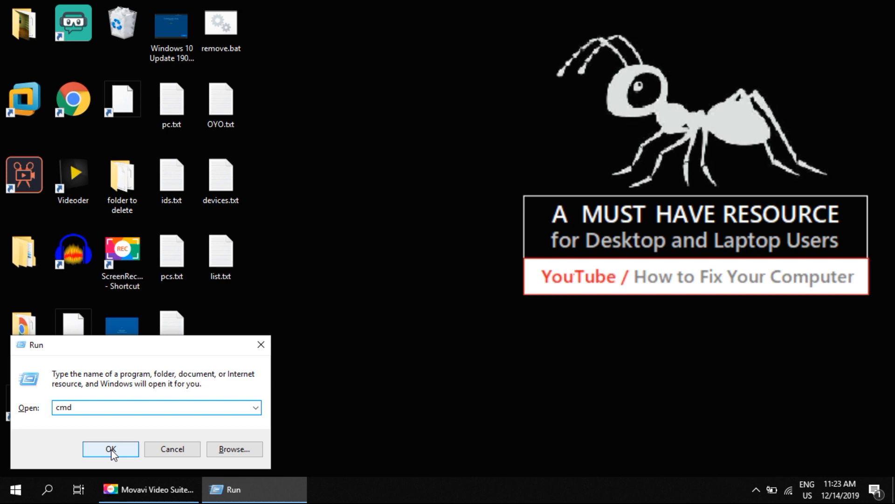
pyautogui.click(110, 449)
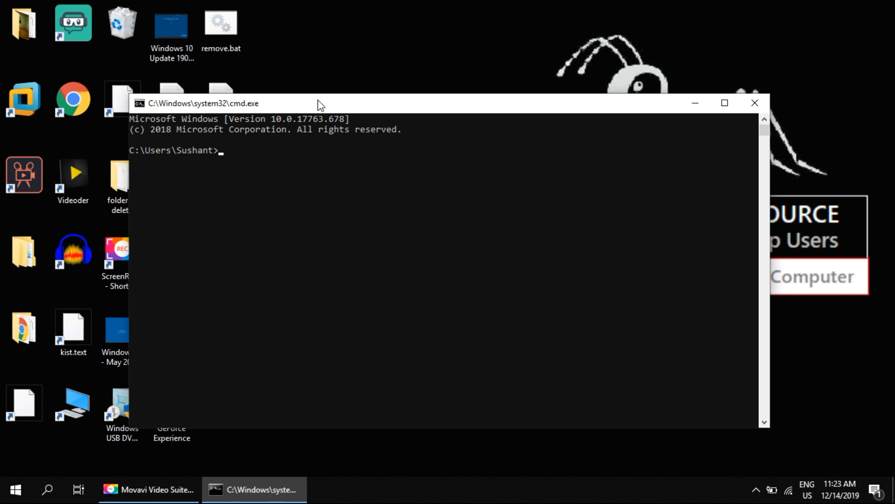
pyautogui.write('gpupdate')
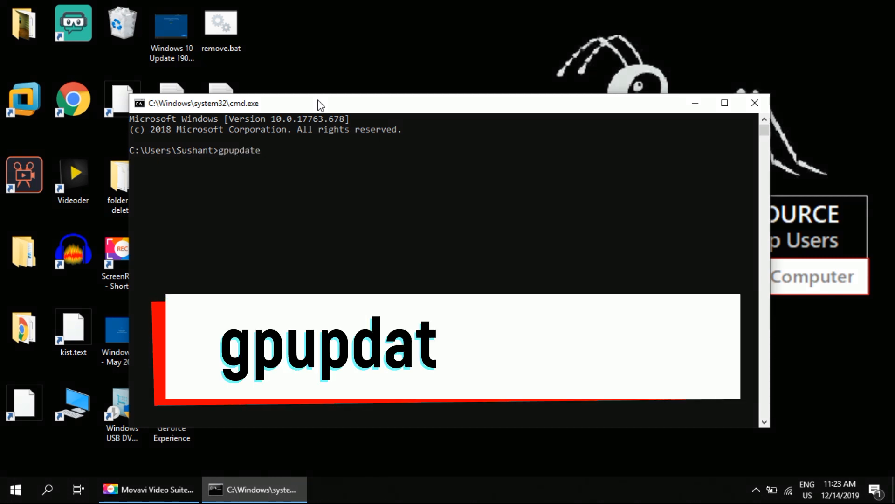
pyautogui.write('/force')
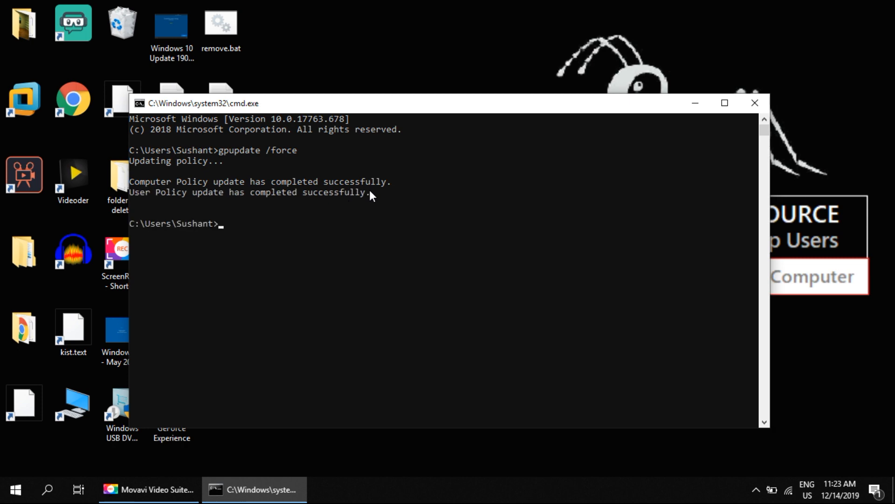
pyautogui.moveTo(755, 103)
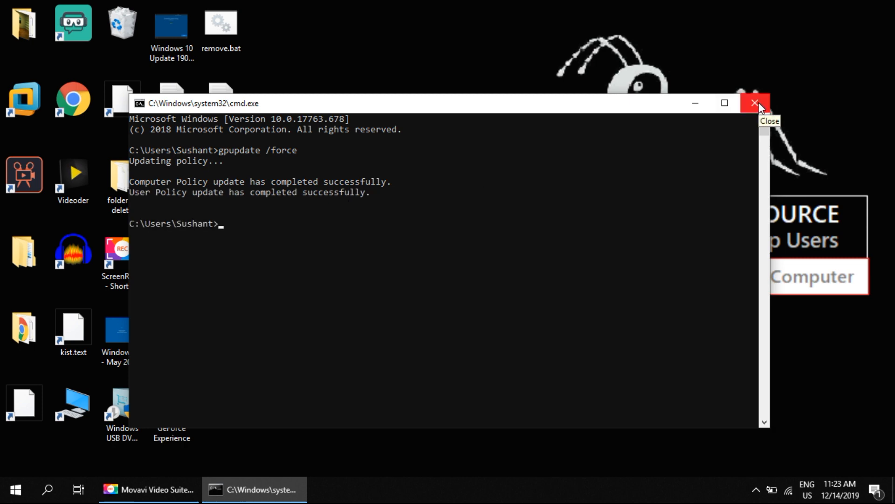
pyautogui.click(756, 103)
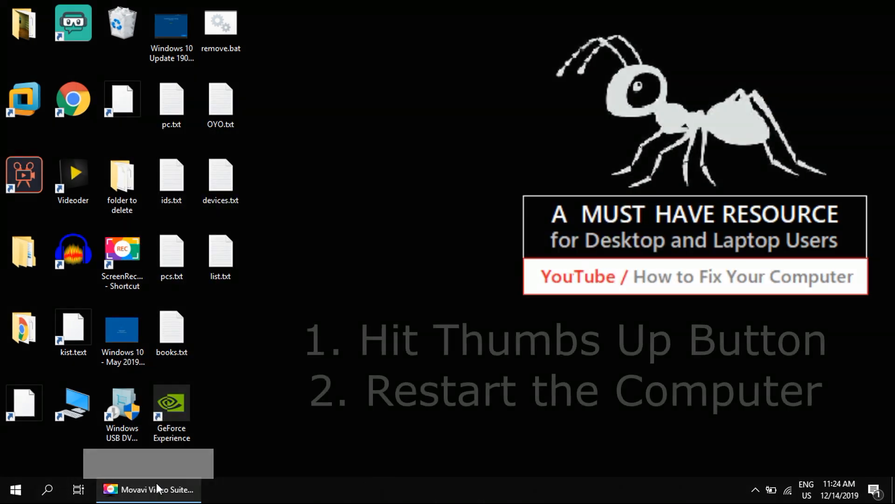